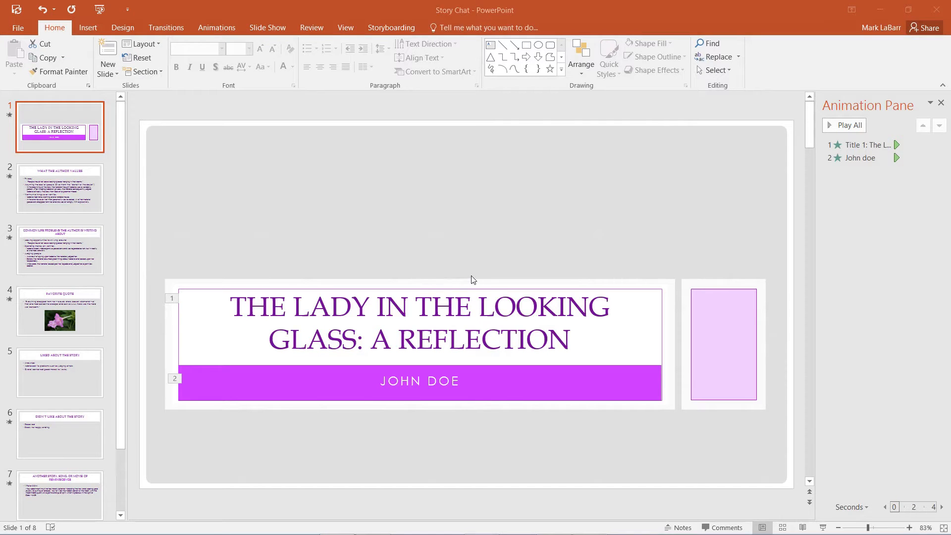
mouse_move(598, 294)
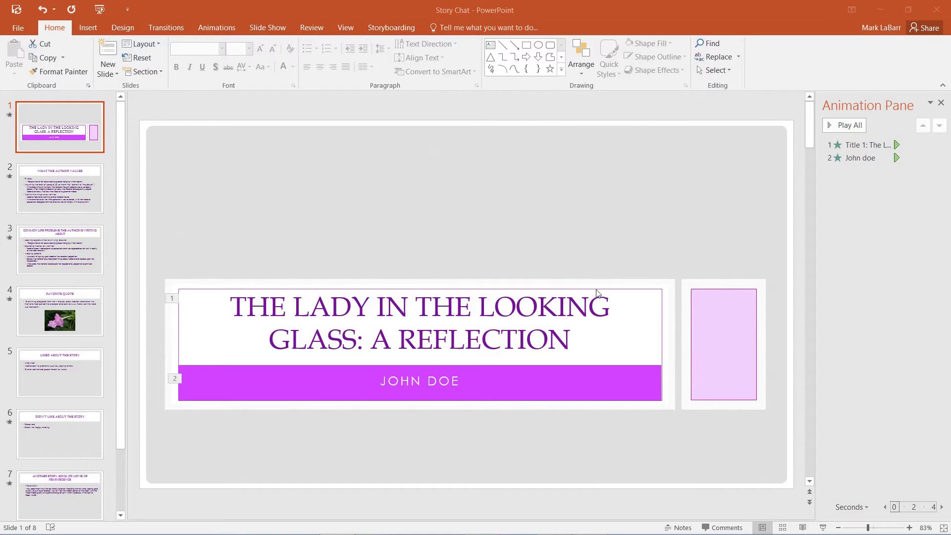
mouse_move(421, 271)
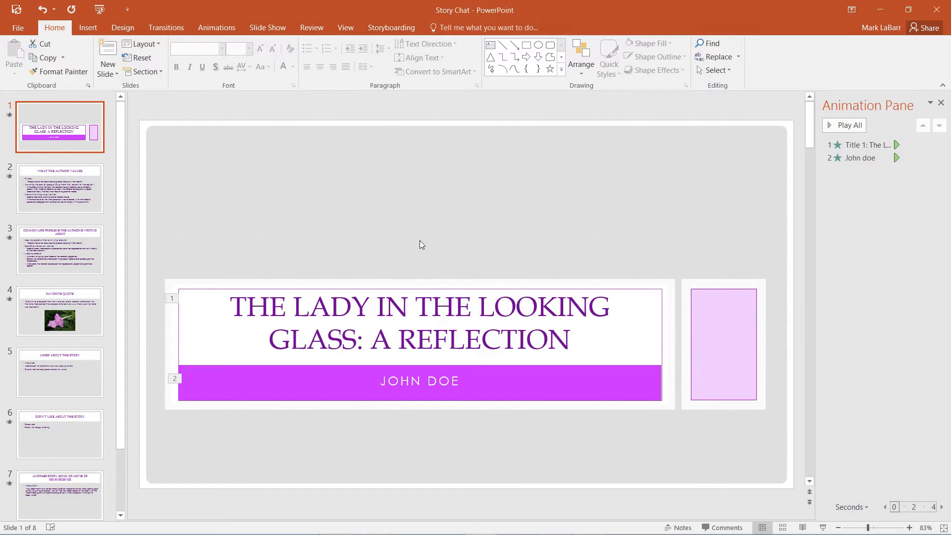
- Run the slide show and click through to slide 3's bullet-by-bullet animations
key("F5")
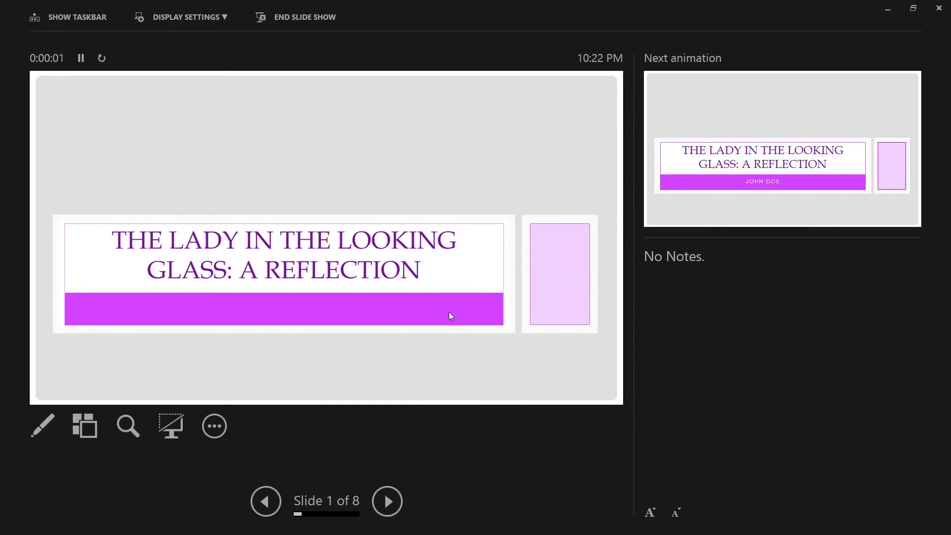
left_click(387, 500)
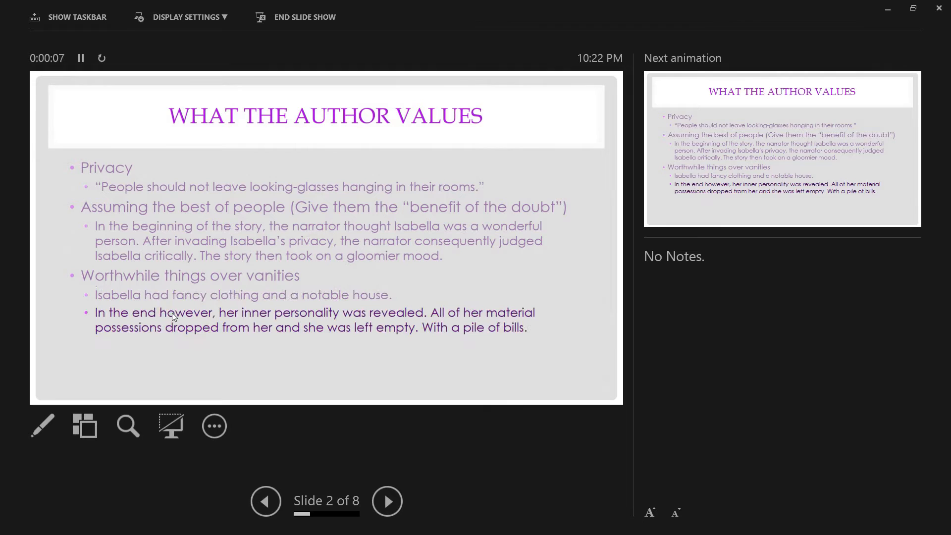
left_click(386, 501)
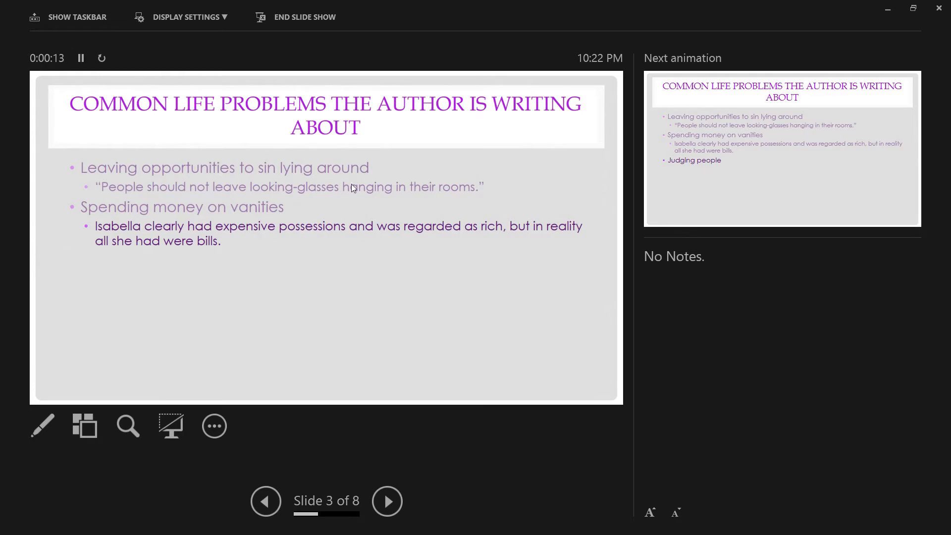
mouse_move(420, 345)
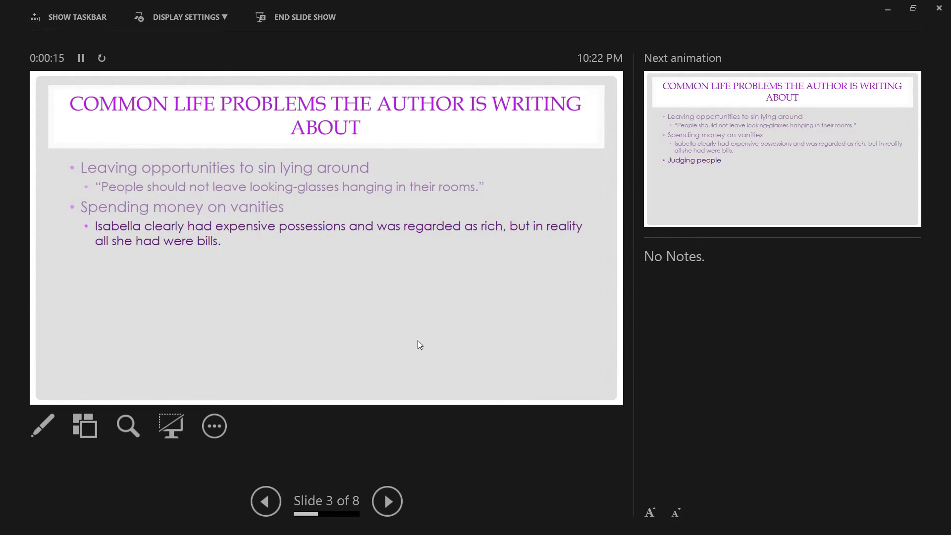
mouse_move(299, 291)
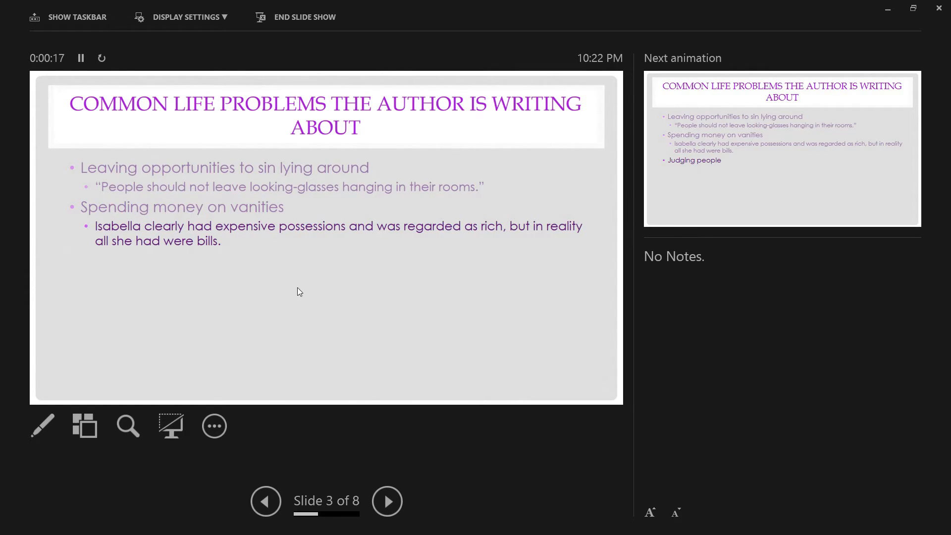
mouse_move(159, 194)
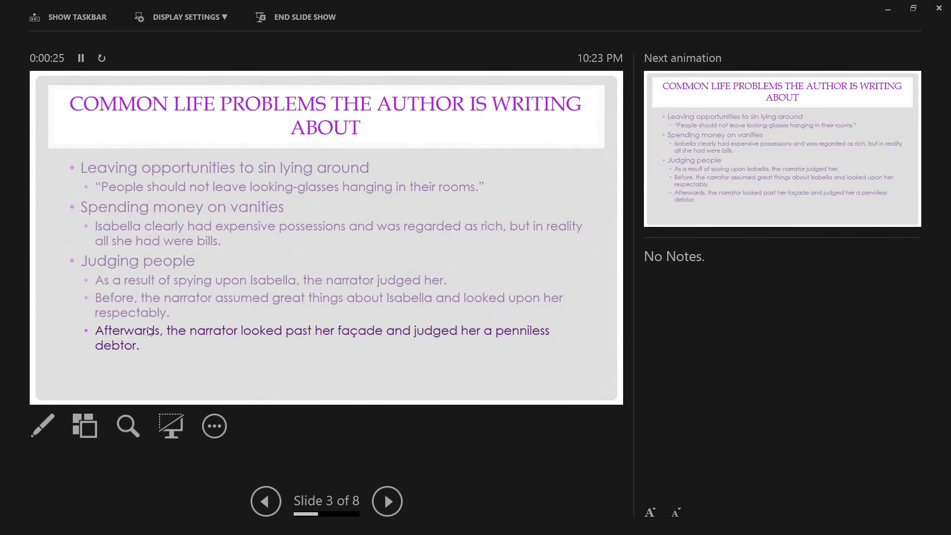
mouse_move(111, 351)
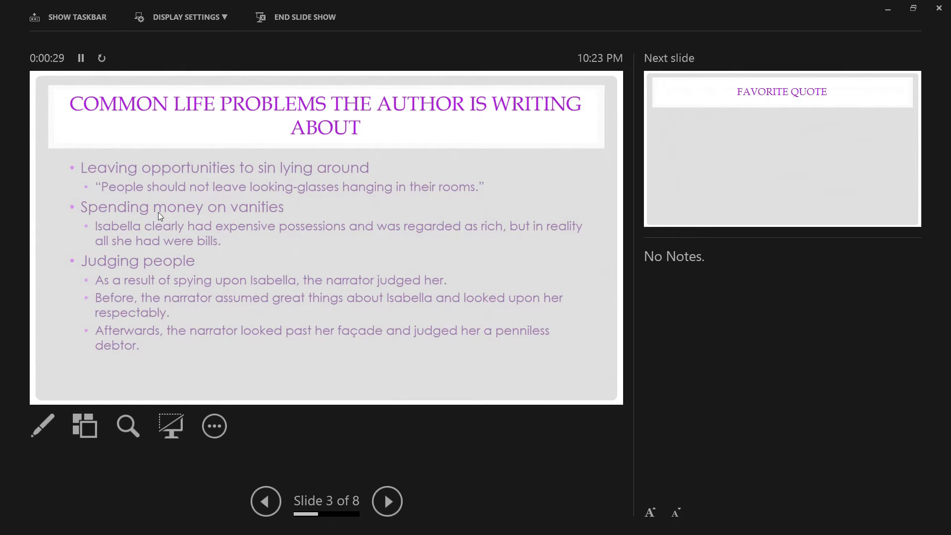
mouse_move(183, 230)
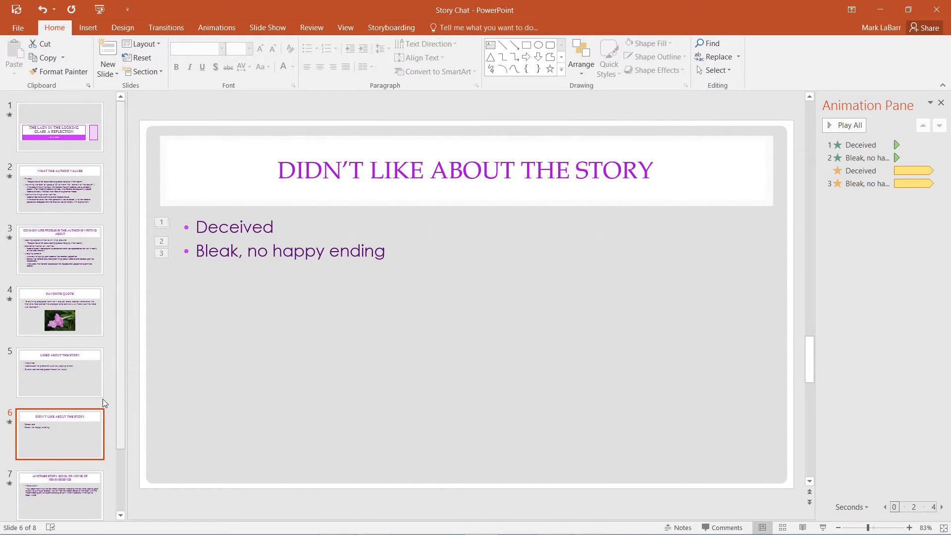
- On slide 5, apply a Fade entrance to the 'Analytical' bullet
left_click(59, 372)
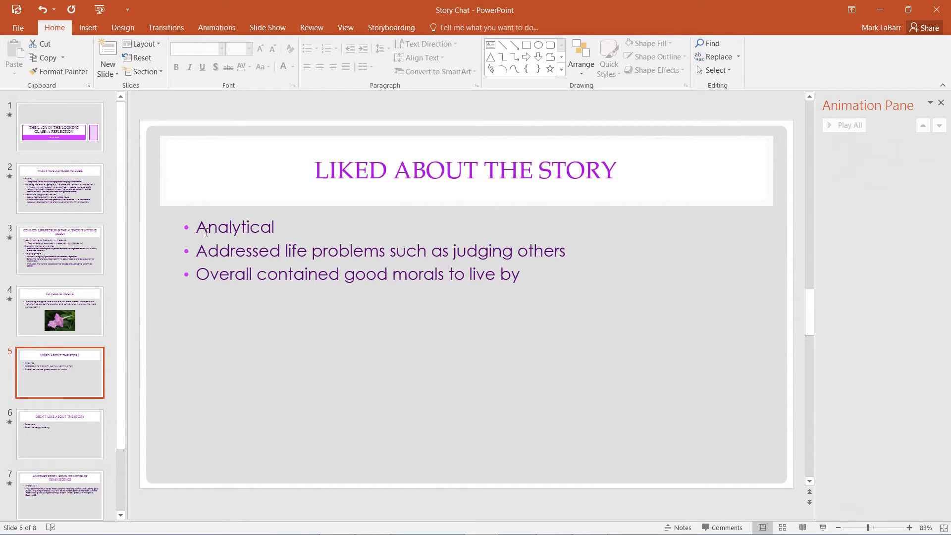
double_click(235, 227)
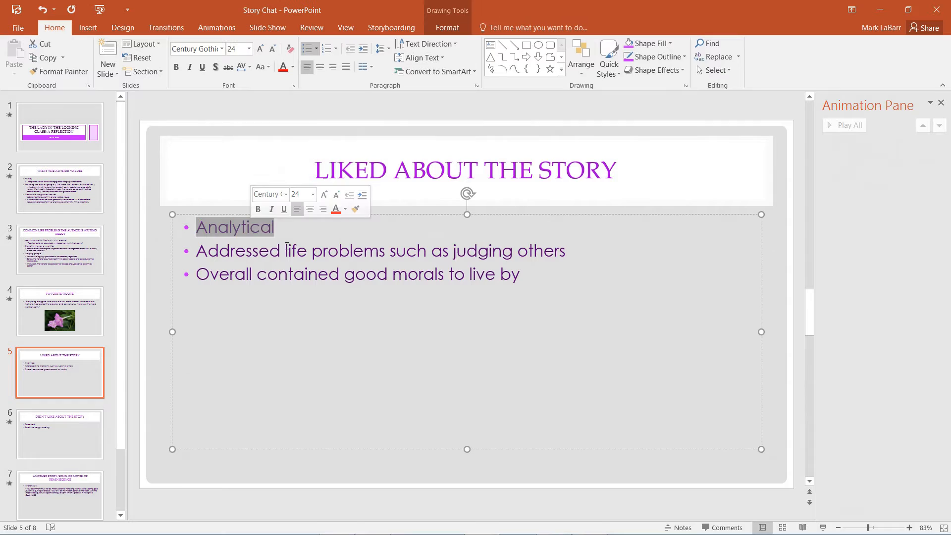
left_click(216, 27)
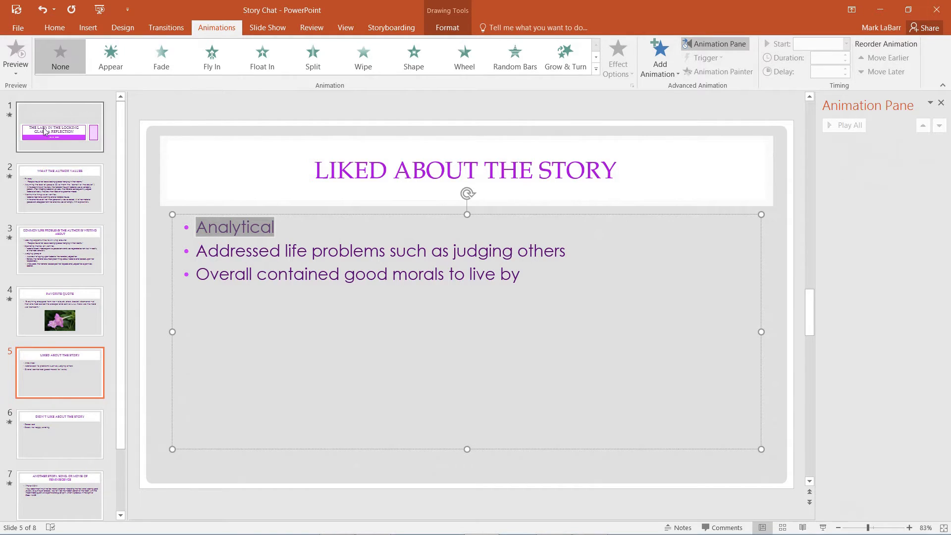
left_click(161, 56)
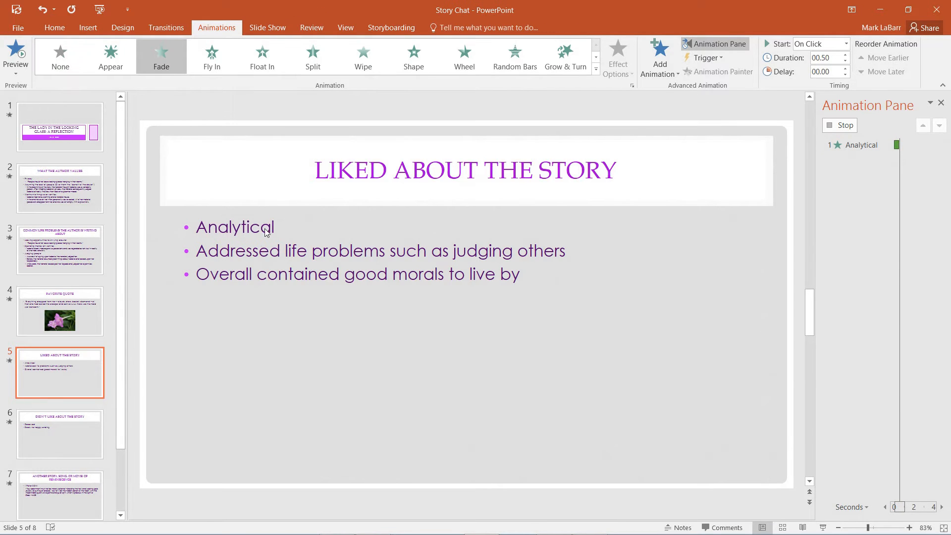
left_click(861, 144)
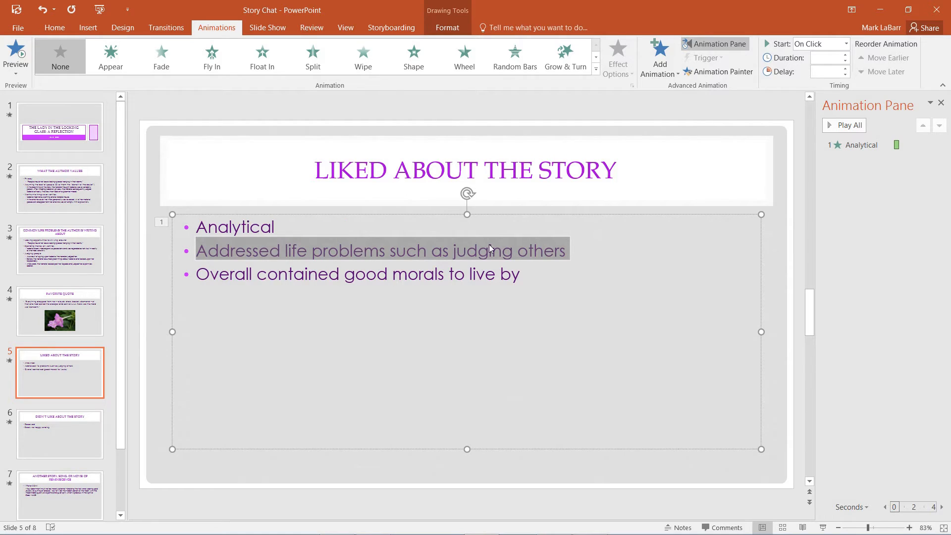
- Apply a Fade entrance to the second bullet as animation 2
double_click(348, 250)
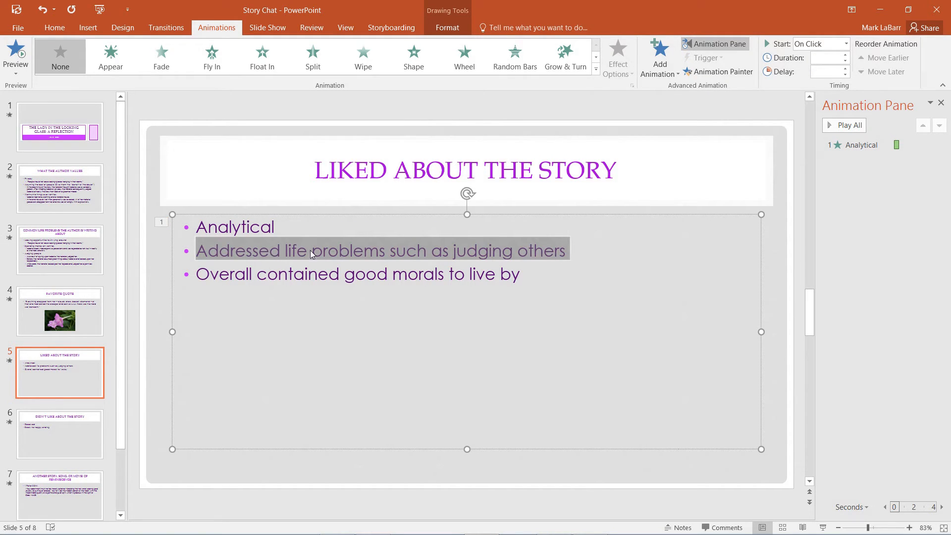
left_click(161, 56)
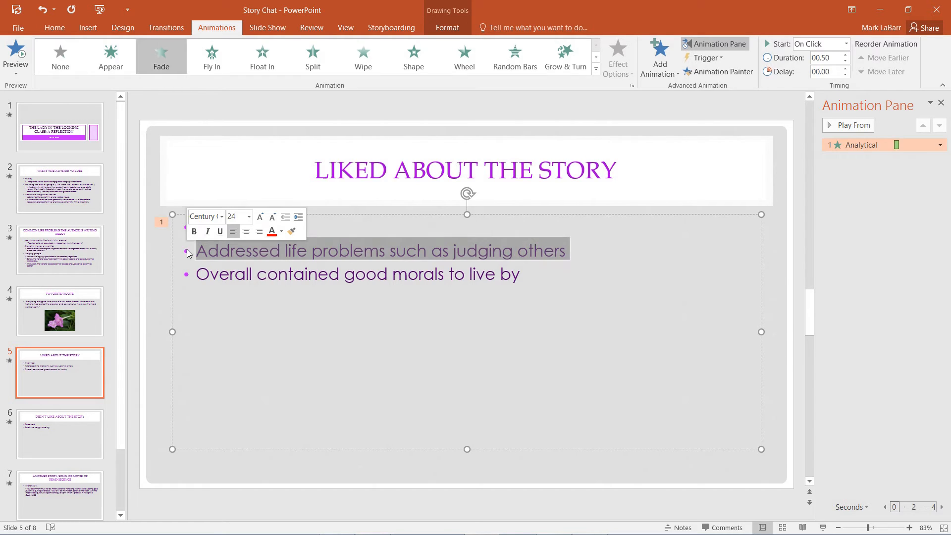
left_click(60, 56)
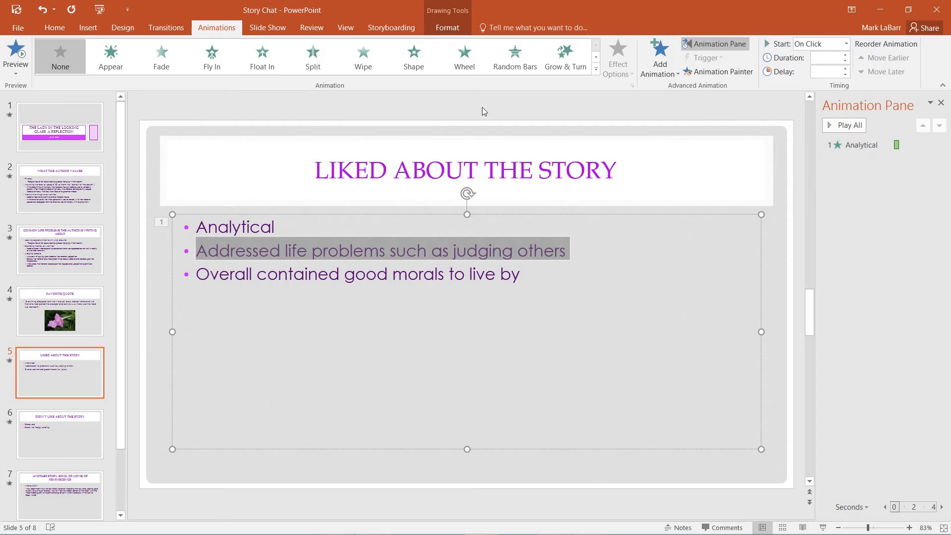
left_click(161, 55)
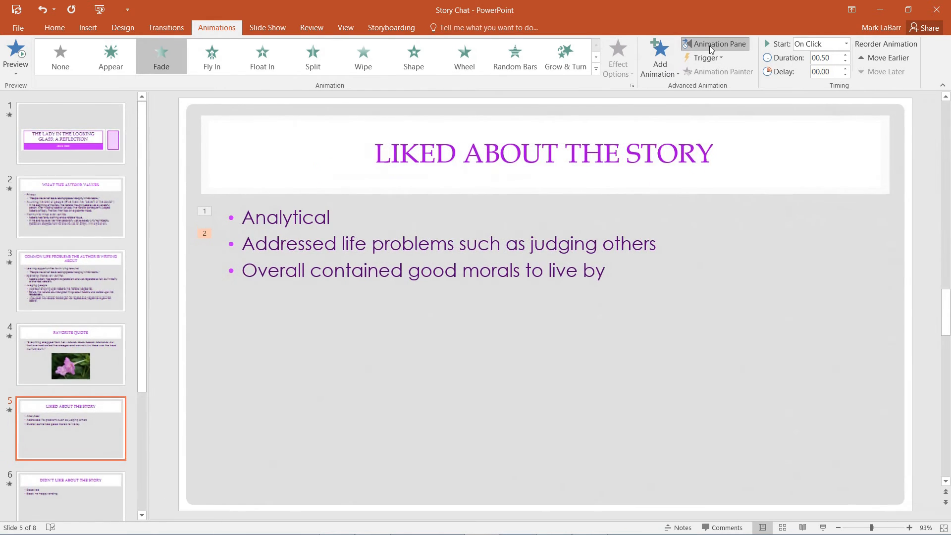
- Add a Transparency emphasis to 'Analytical' and set it to Start With Previous
left_click(714, 43)
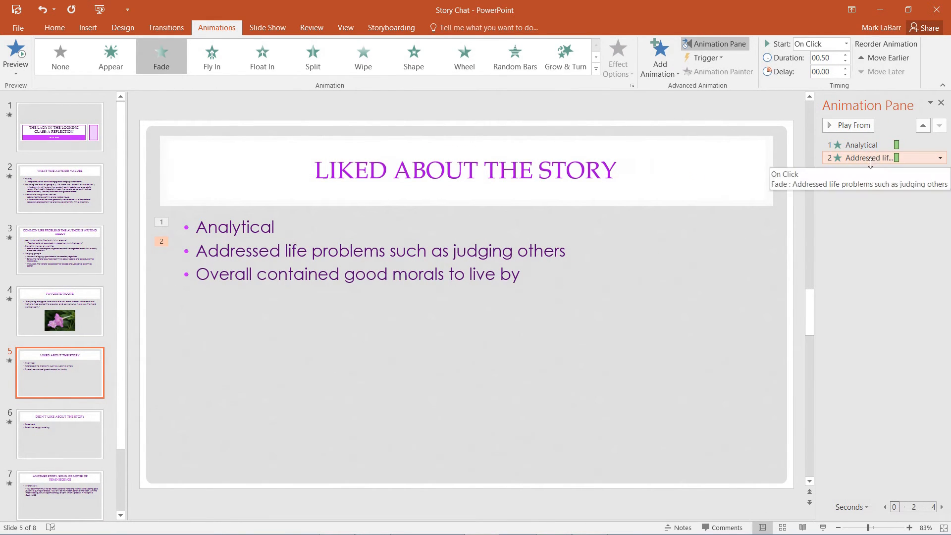
mouse_move(355, 320)
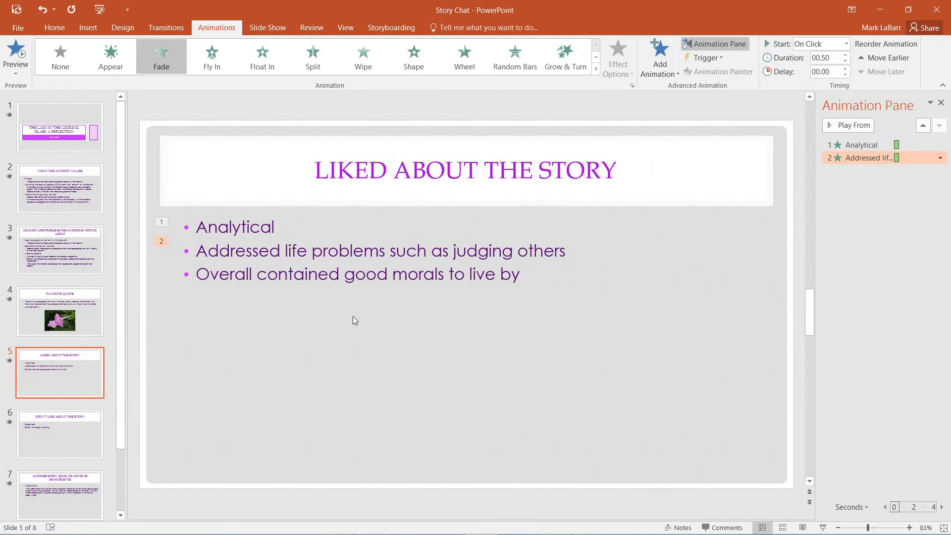
double_click(234, 227)
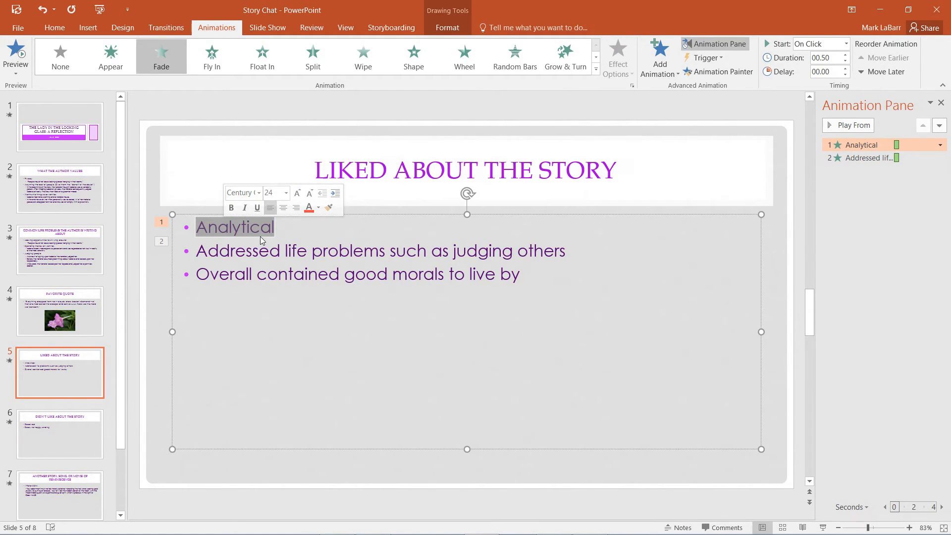
mouse_move(219, 236)
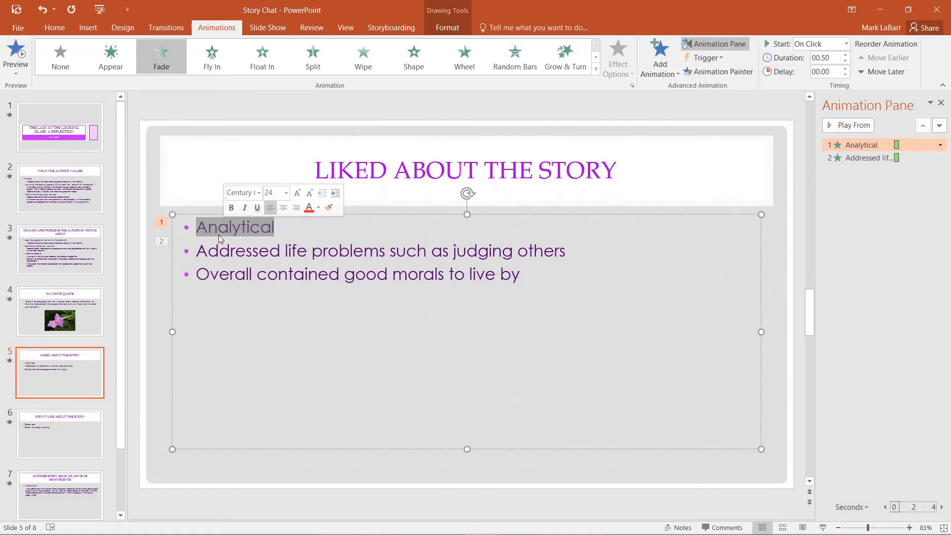
mouse_move(869, 158)
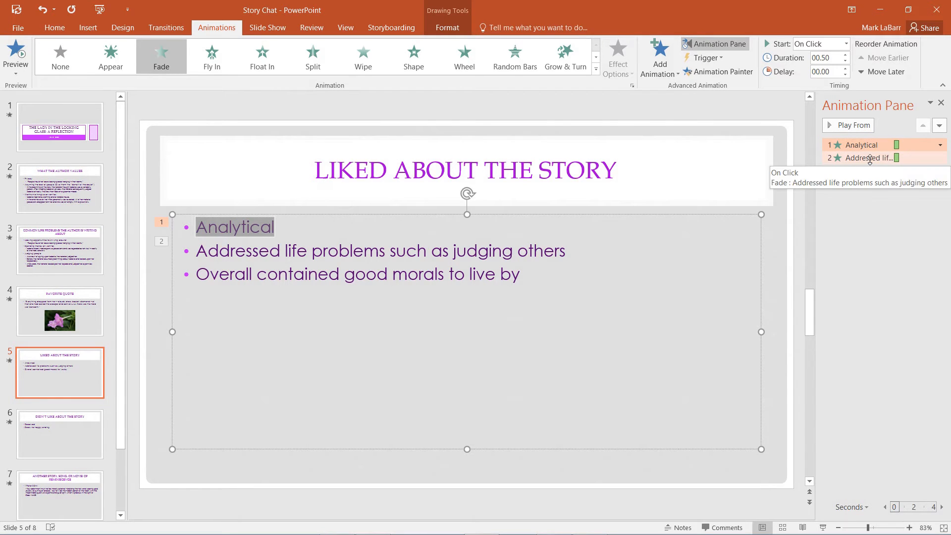
mouse_move(238, 233)
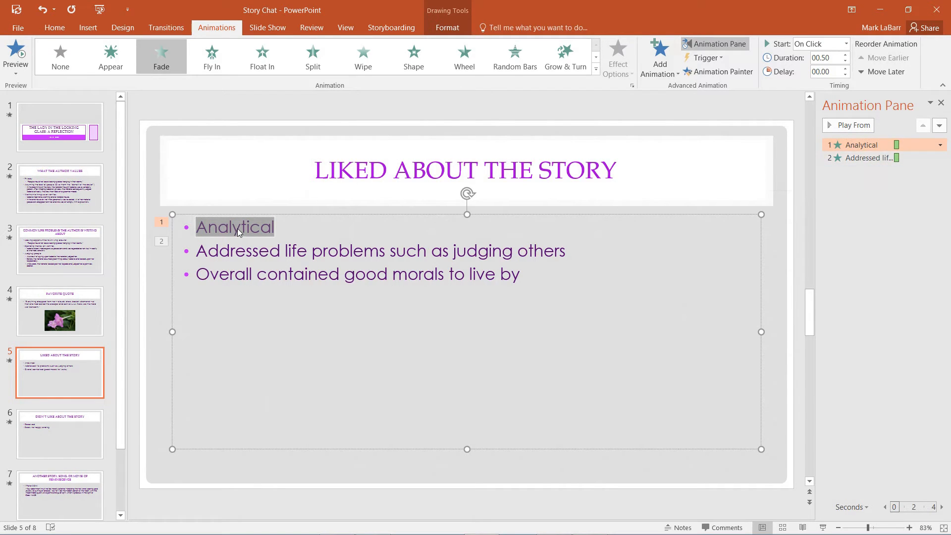
left_click(659, 60)
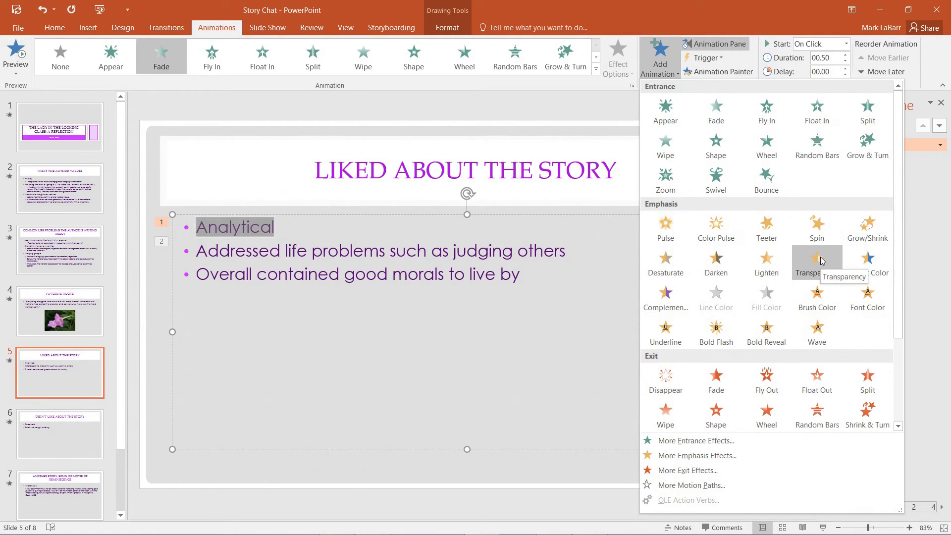
left_click(816, 259)
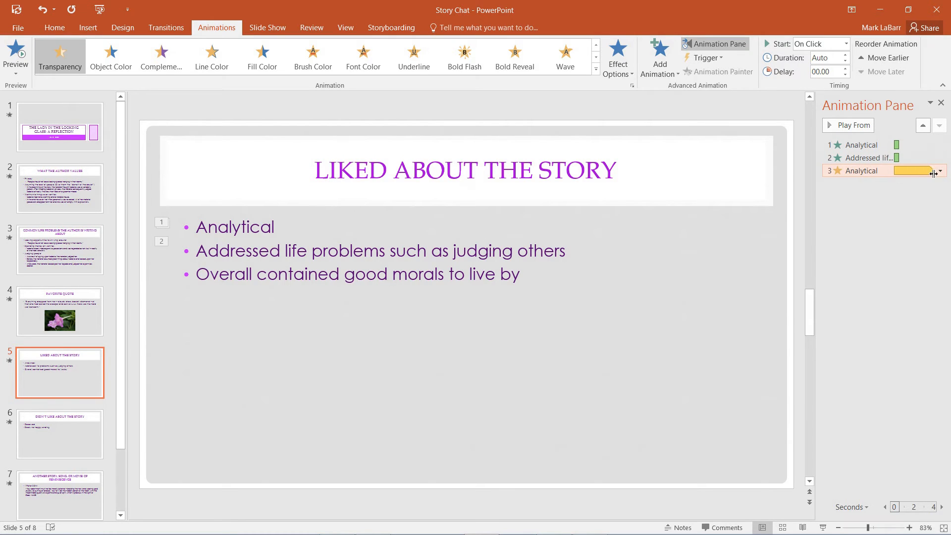
left_click(939, 170)
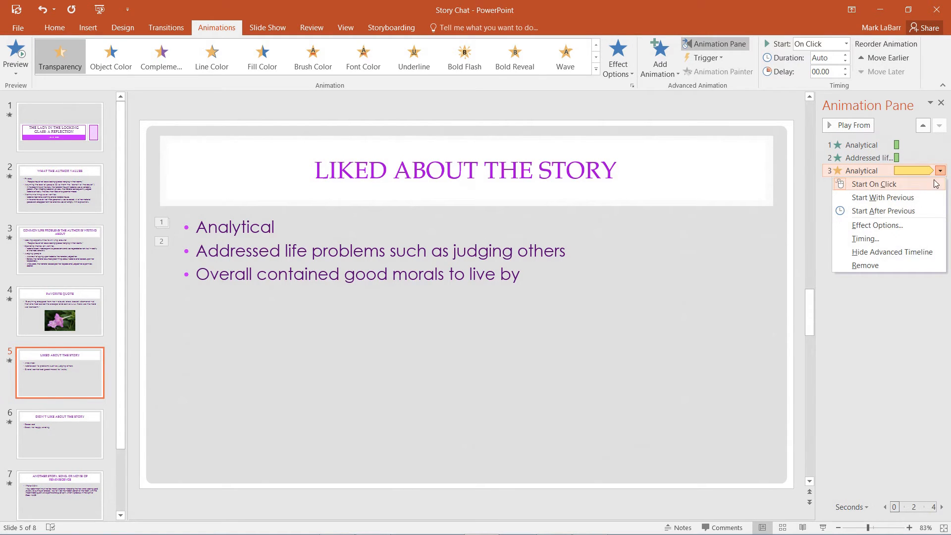
mouse_move(867, 197)
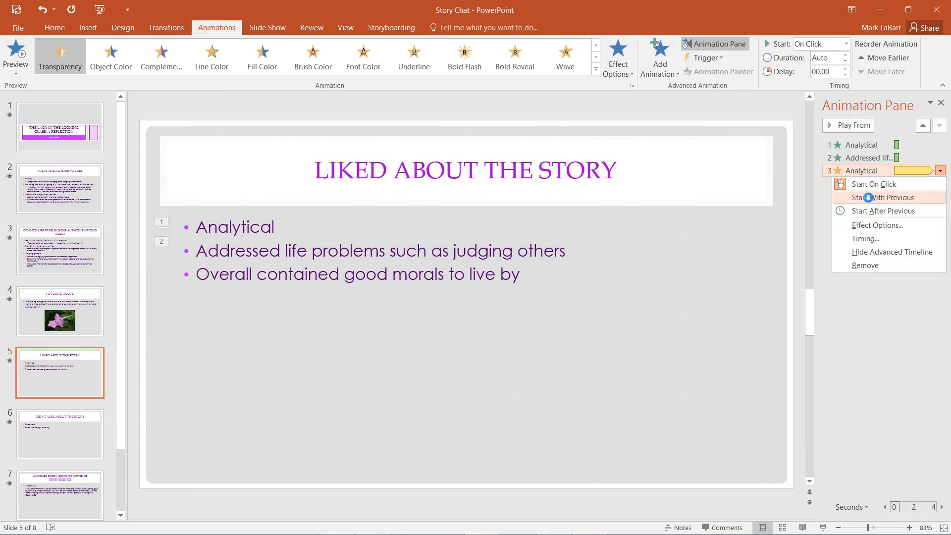
left_click(883, 197)
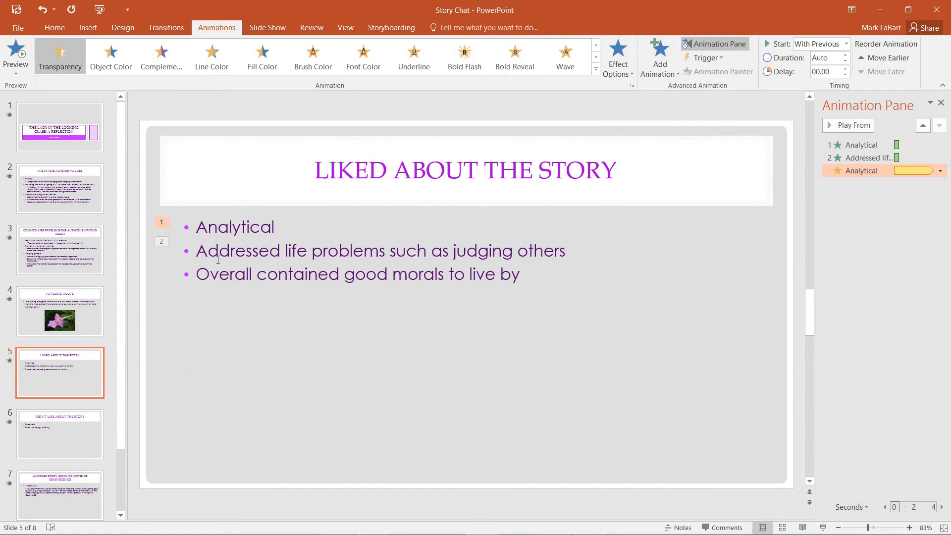
double_click(222, 273)
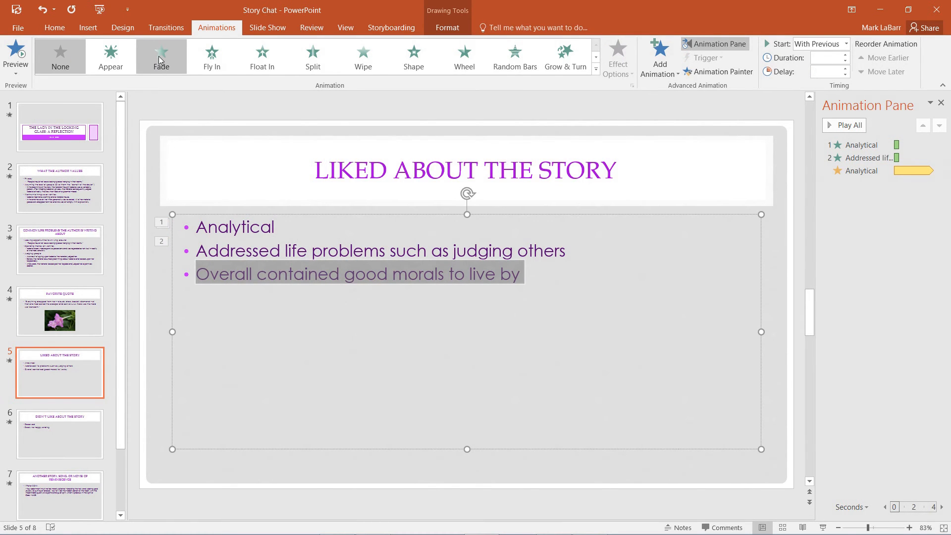
- Fade in the third bullet; dim the second bullet with Transparency, Start With Previous
left_click(160, 56)
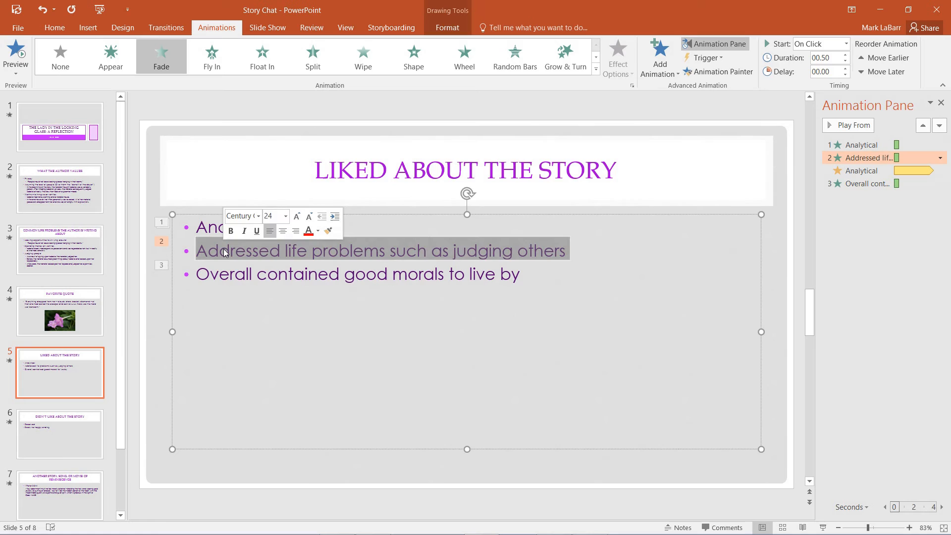
left_click(110, 56)
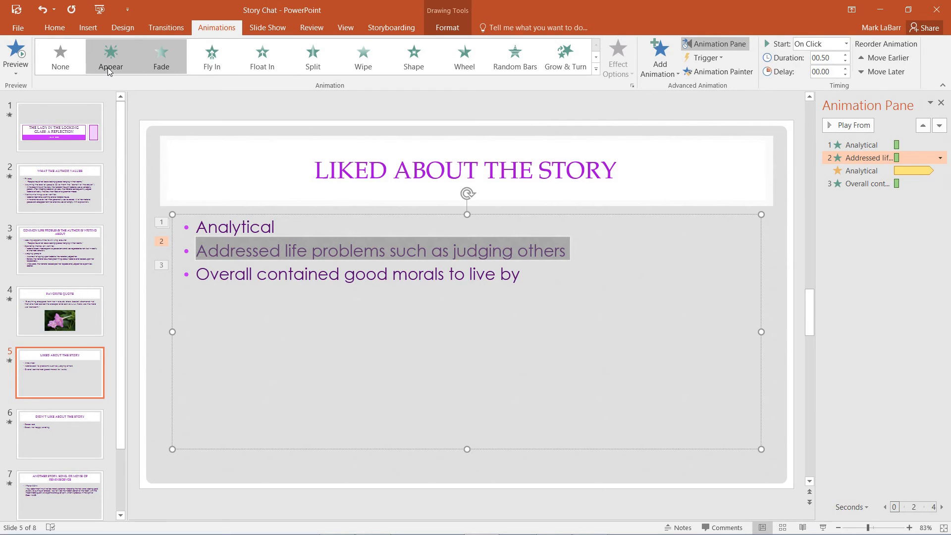
left_click(658, 59)
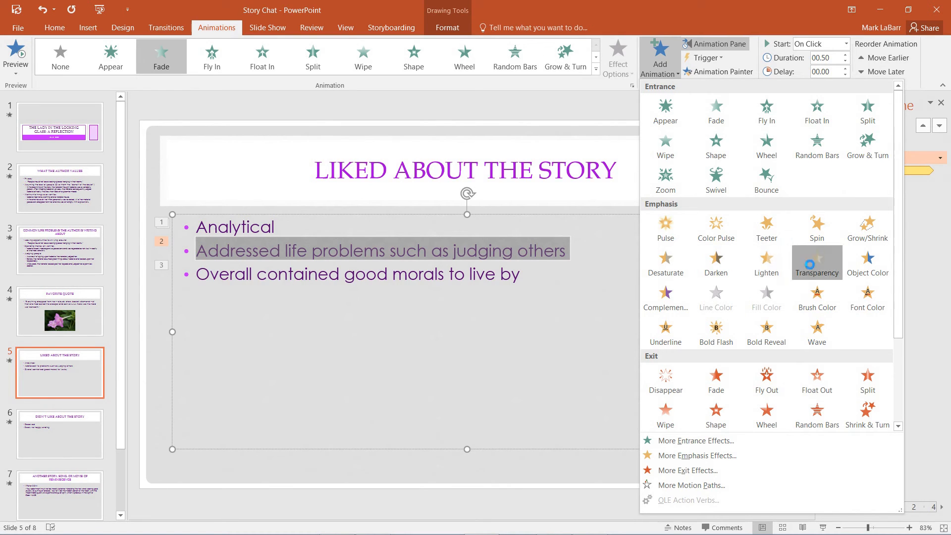
left_click(941, 196)
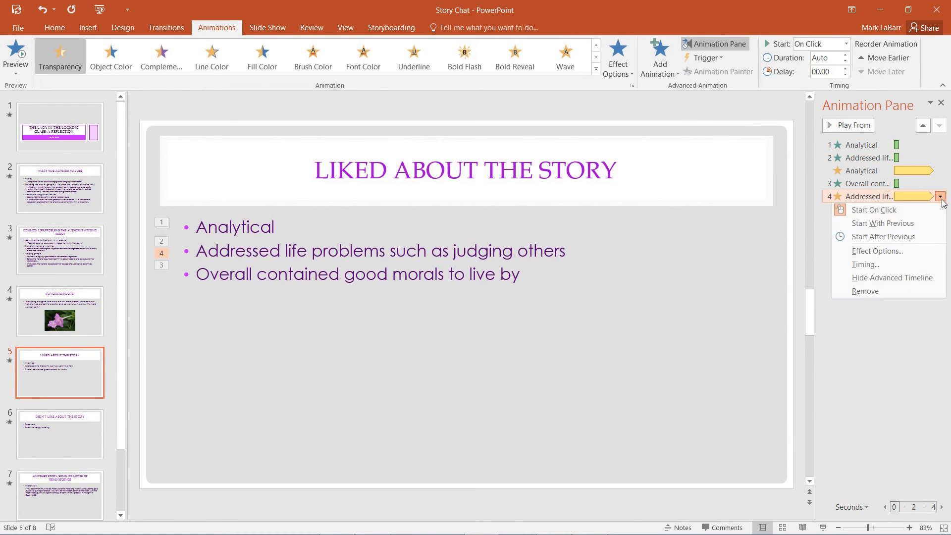
left_click(882, 224)
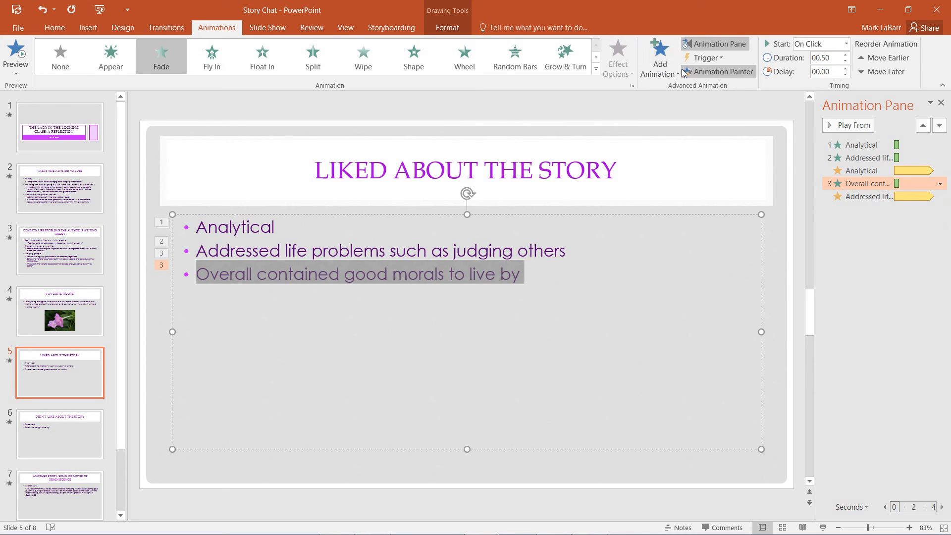
- Add a Transparency emphasis to the third bullet and adjust its start timing
left_click(658, 59)
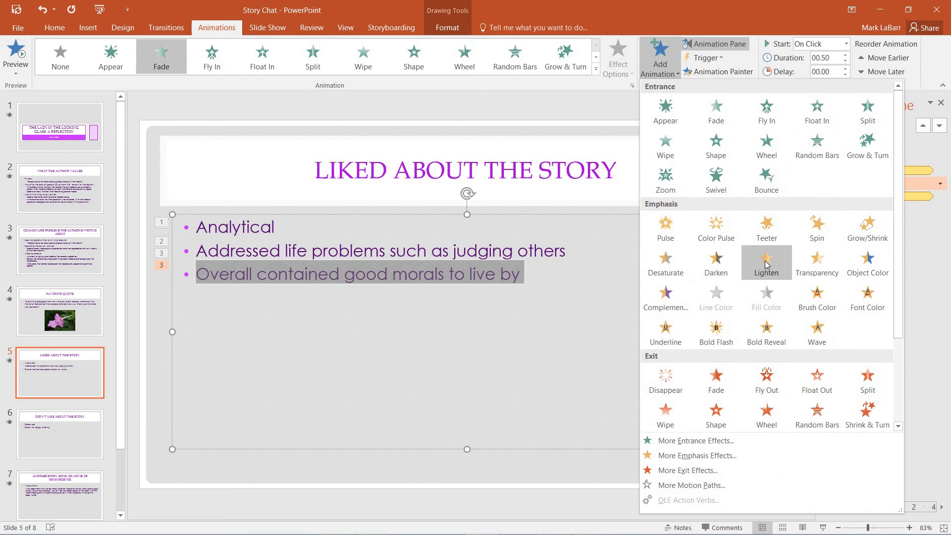
left_click(766, 263)
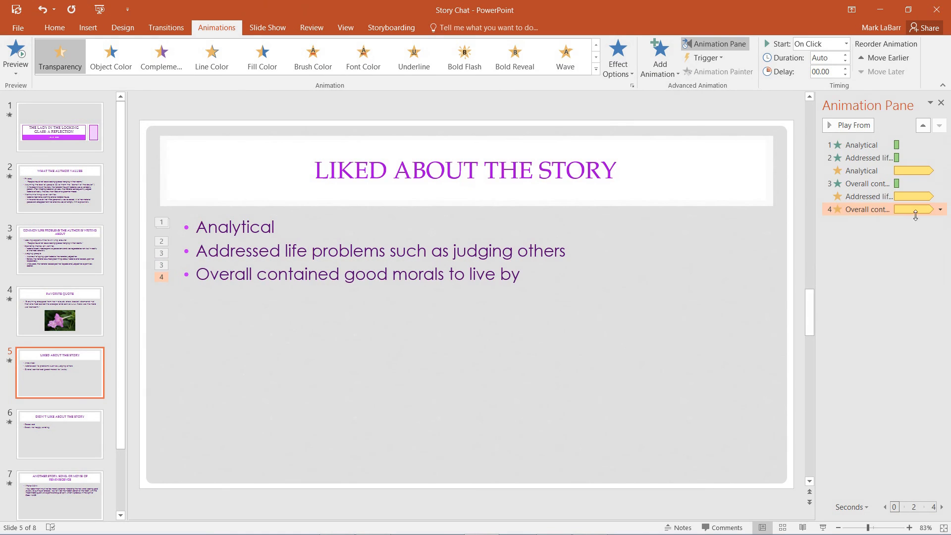
left_click(940, 210)
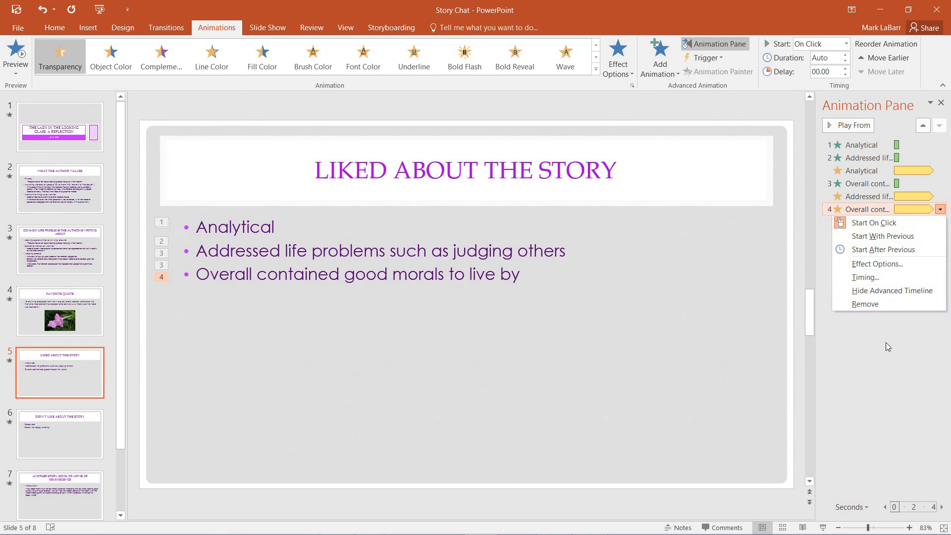
left_click(278, 301)
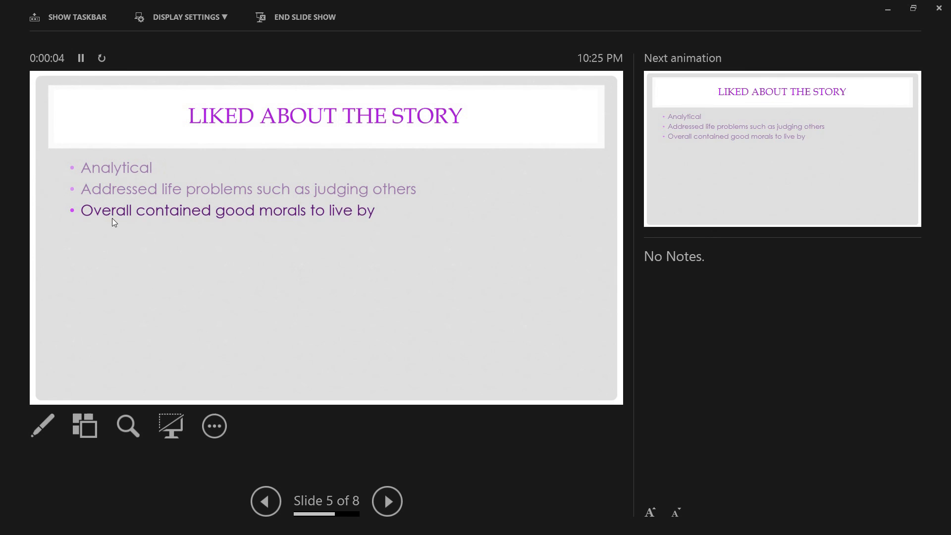
left_click(386, 501)
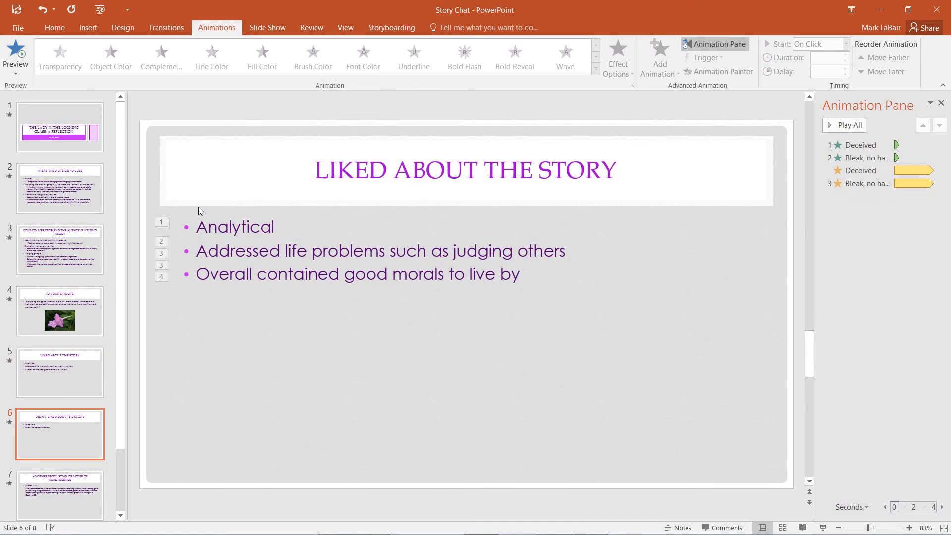
left_click(59, 371)
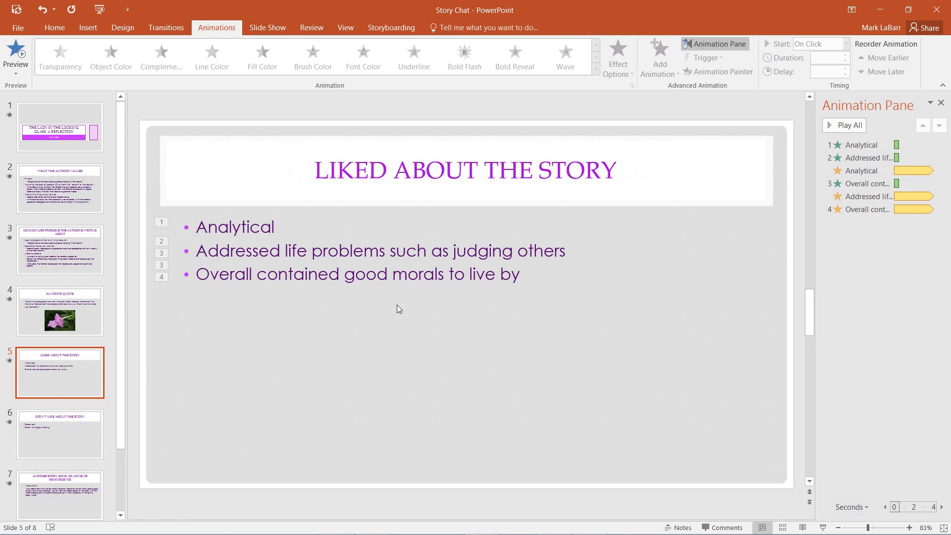